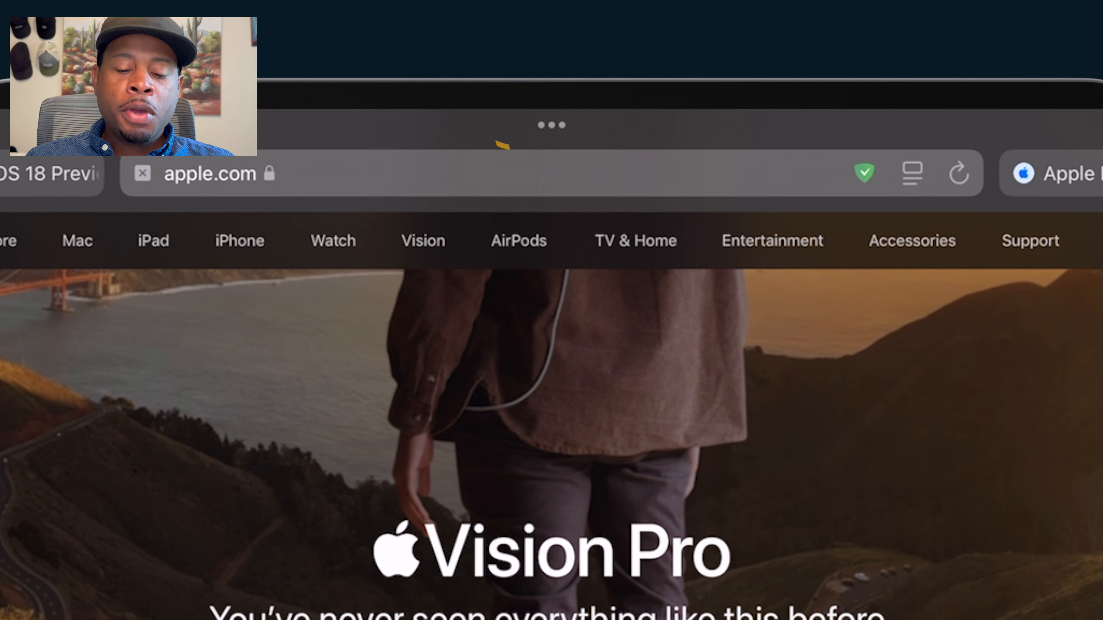
Place Notes in Left Split beside Safari, then let Safari retake the full screen on apple.com
click(551, 124)
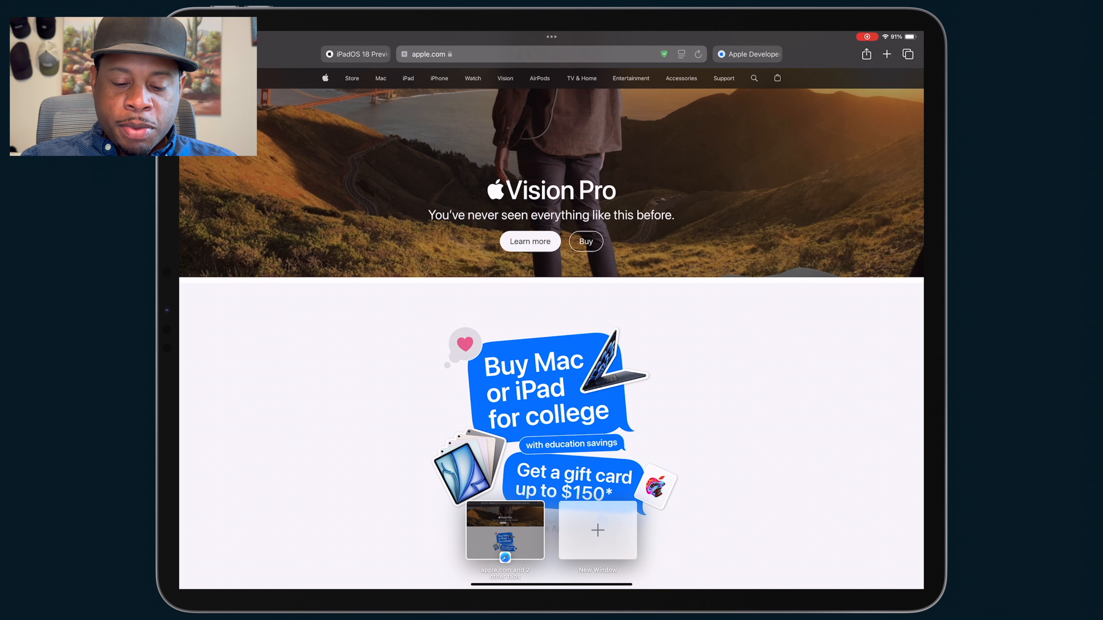
click(551, 37)
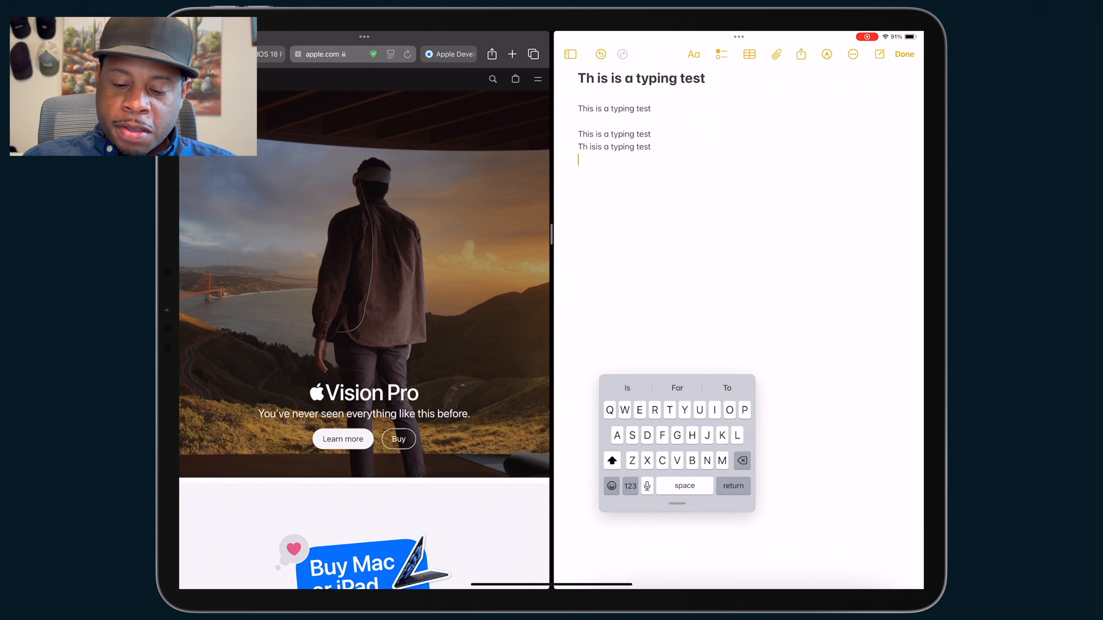
click(739, 37)
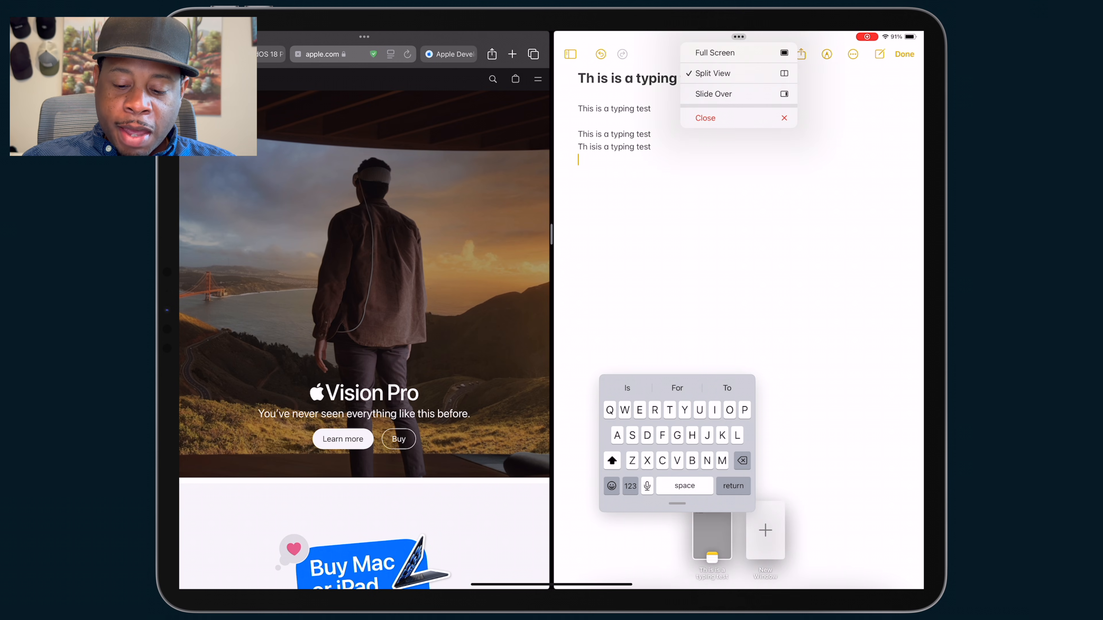
click(711, 73)
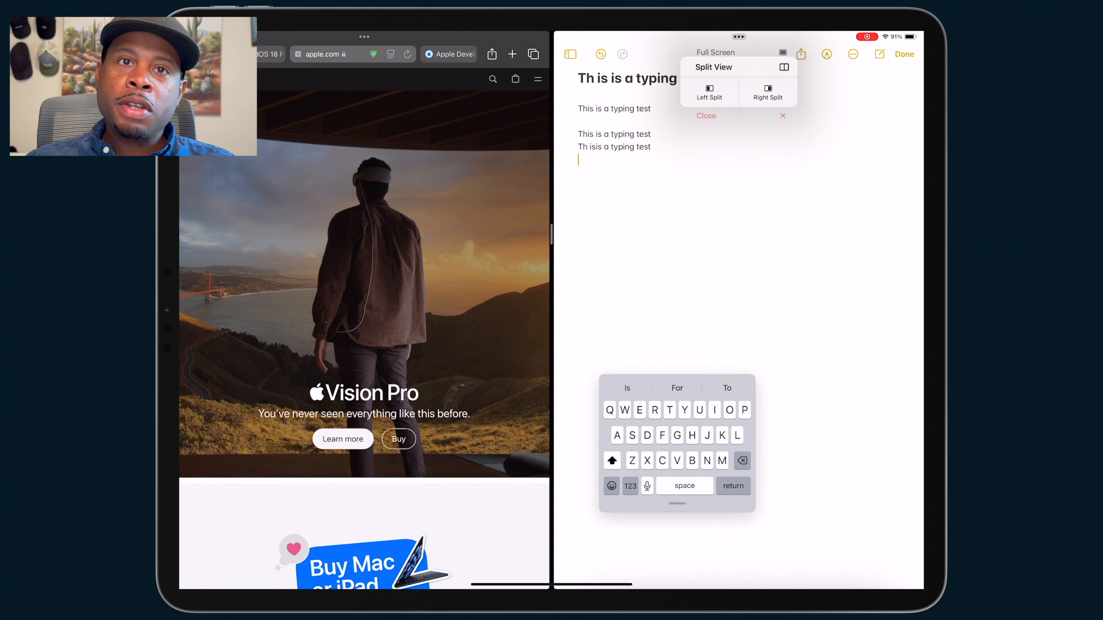
click(708, 92)
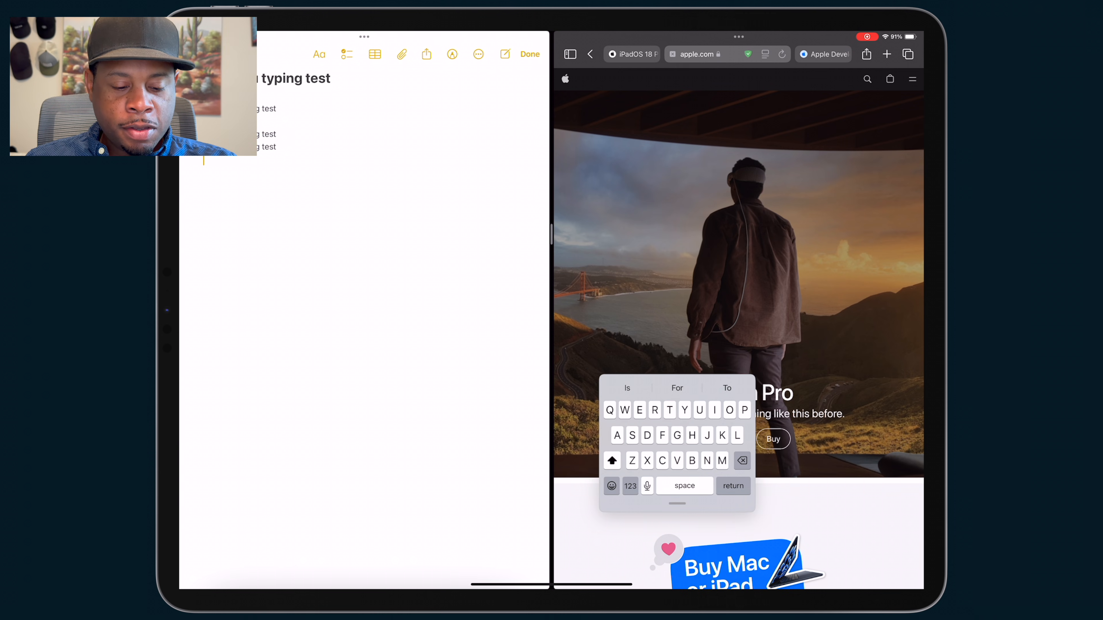
click(363, 37)
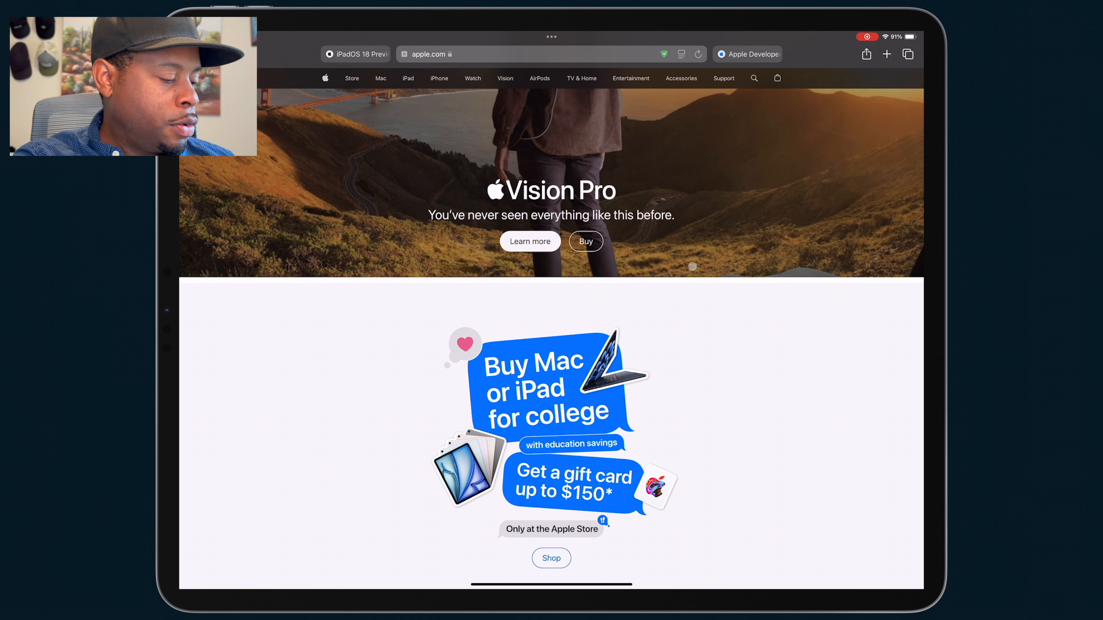
Search Spotlight for 'notes' over Safari and pick a result from the list
click(753, 77)
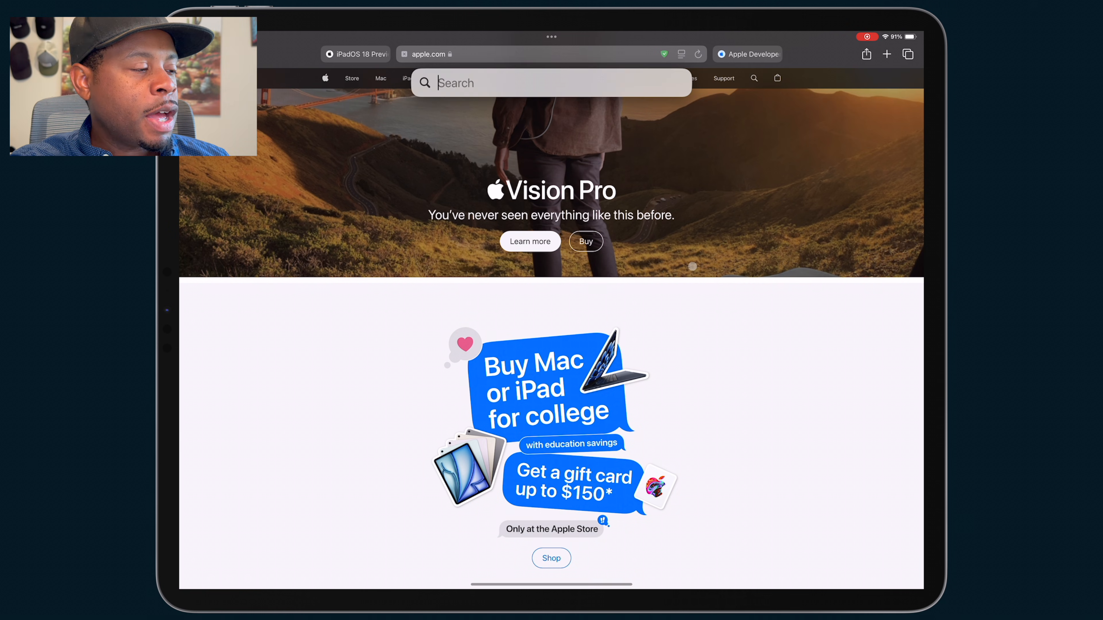
text(notes)
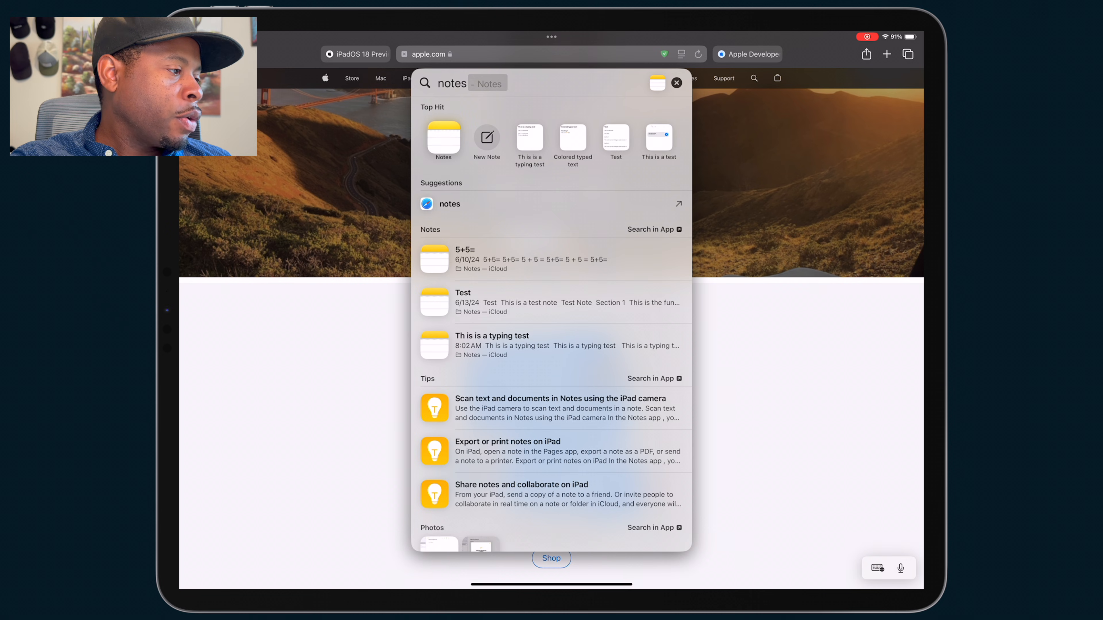
click(529, 345)
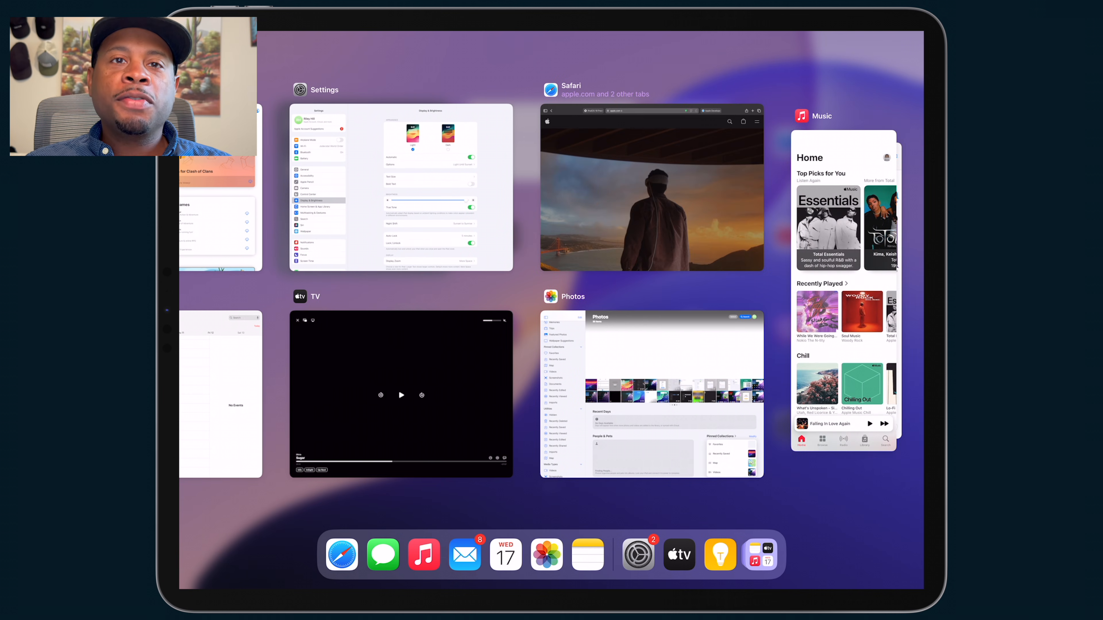
Return to the Safari card from the App Switcher overview
click(649, 188)
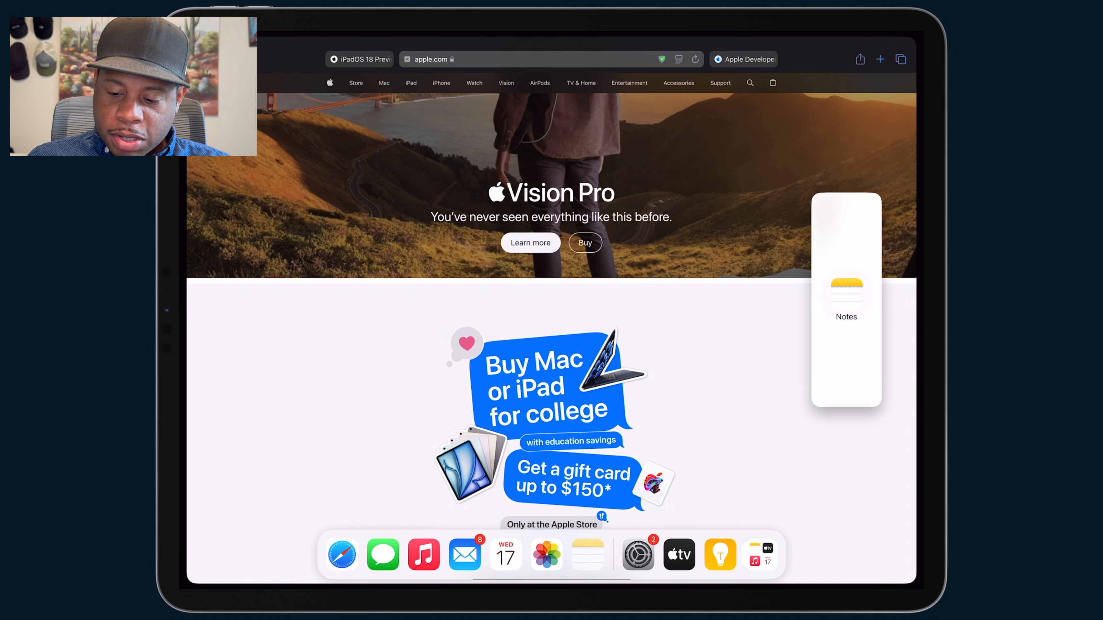
Drop Notes from the Dock over Safari's right edge as a Slide Over window
click(846, 297)
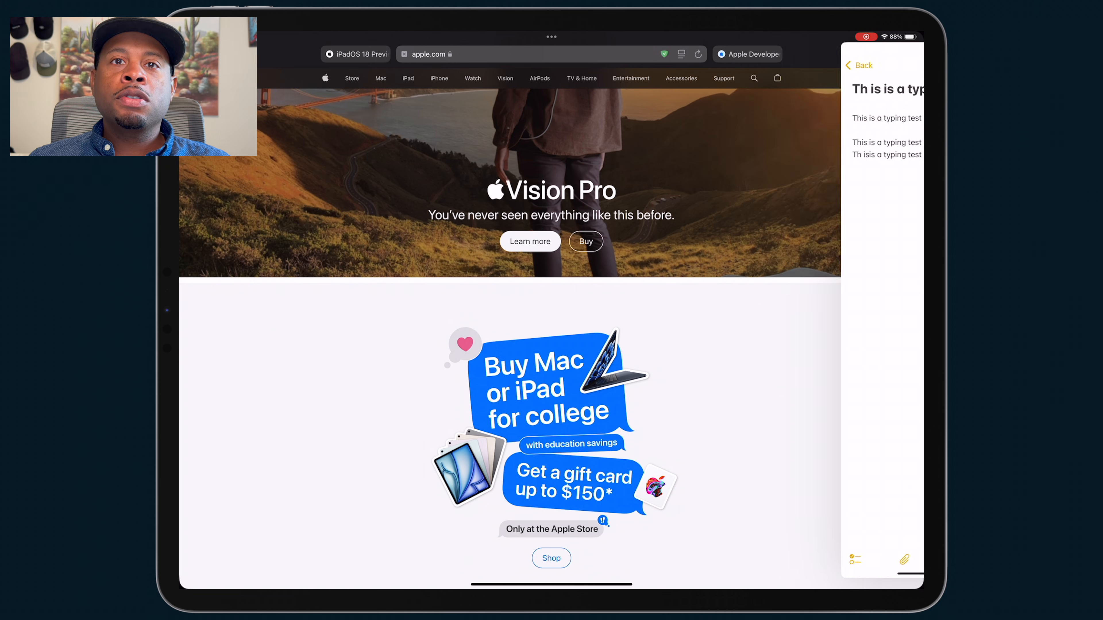
click(858, 65)
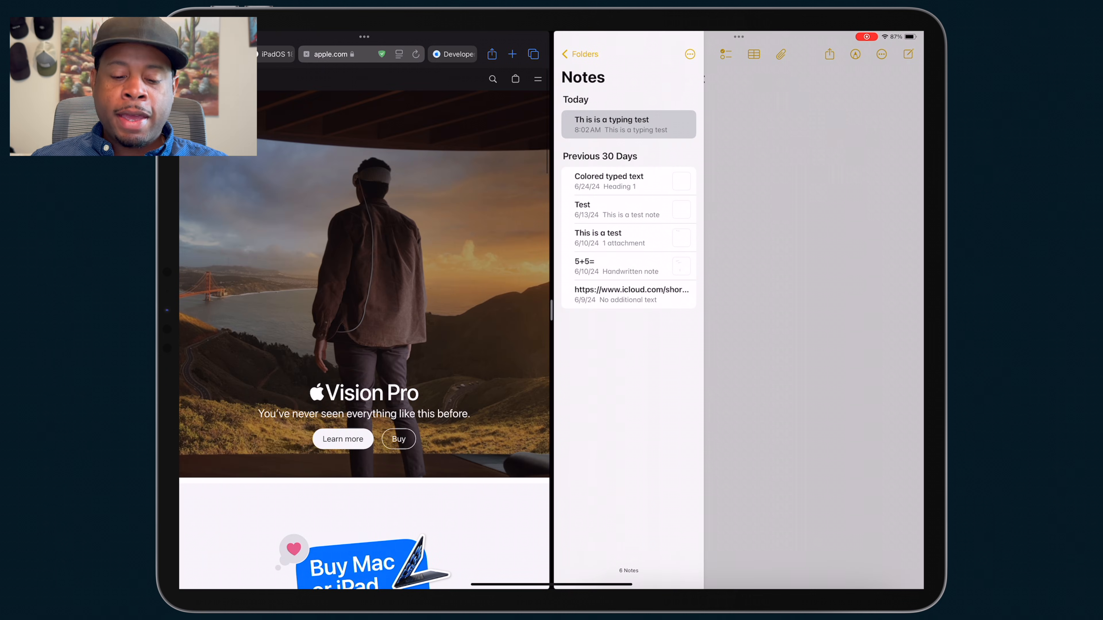
Move the Slide Over Notes window into Split View beside Safari with the notes list showing
click(628, 125)
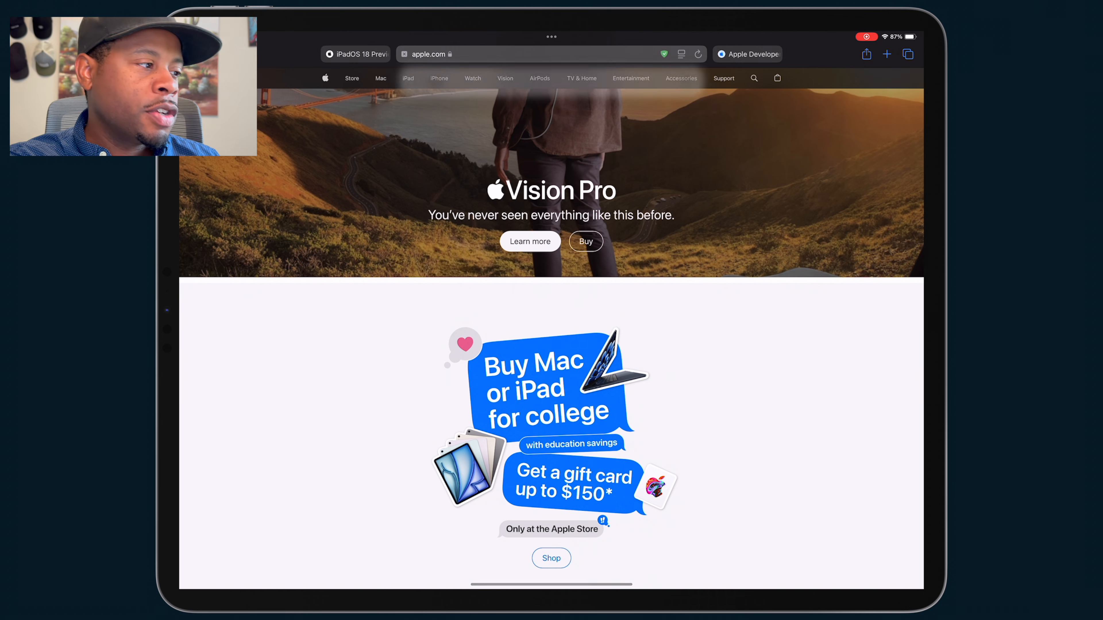
Search Spotlight for 'tips' and drop the Tips result over Safari as a floating window
text(tips)
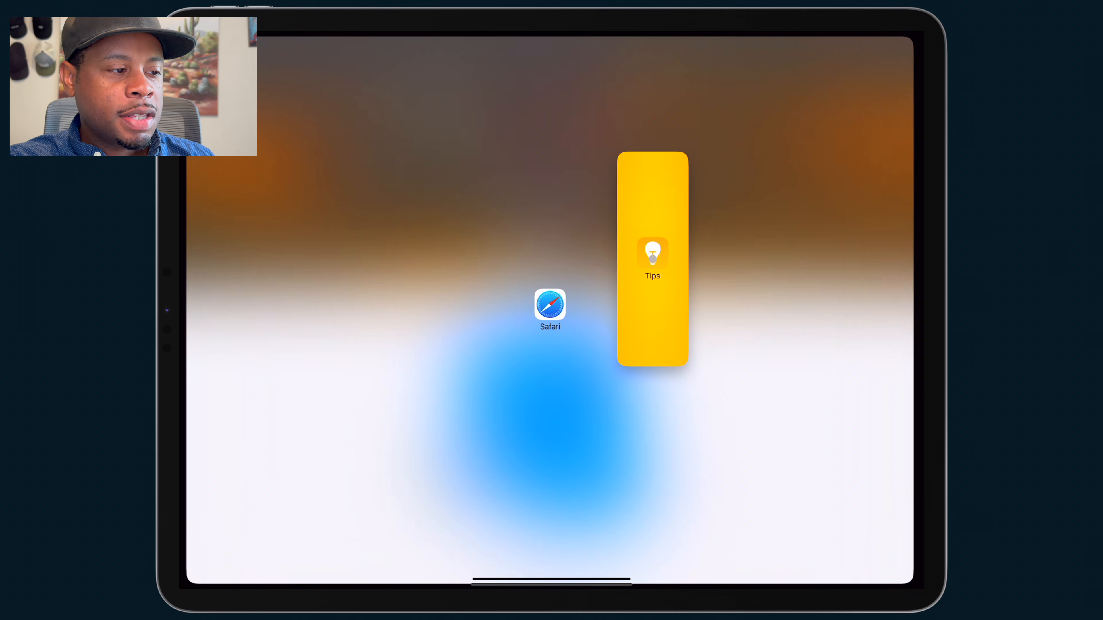
click(550, 306)
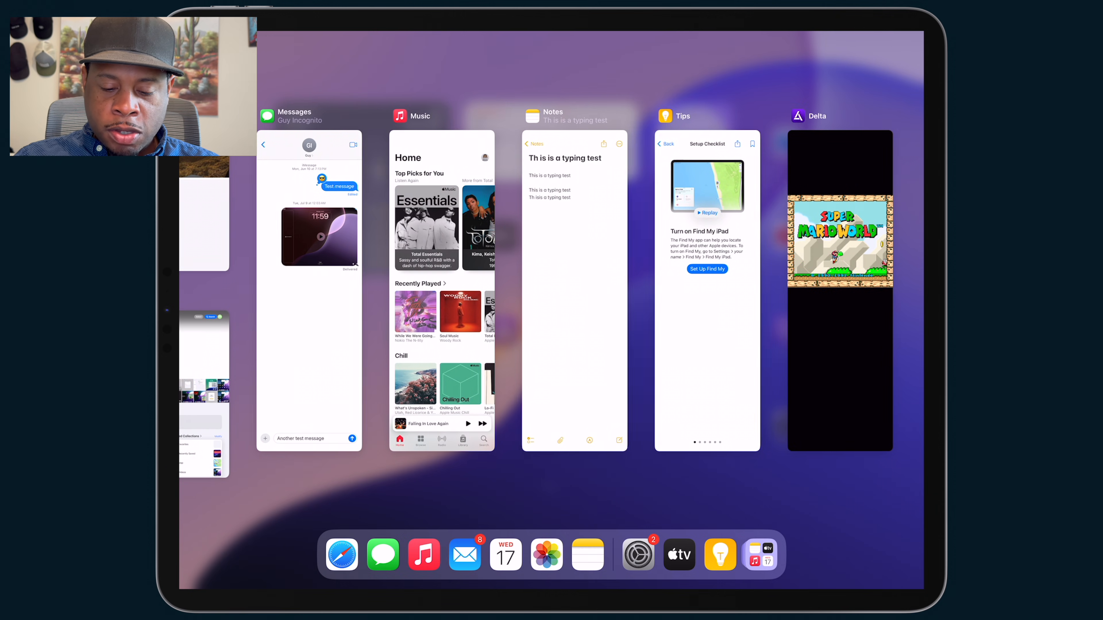
Browse the Slide Over stack of Messages, Music, Notes, Tips and Delta
scroll(right, 3)
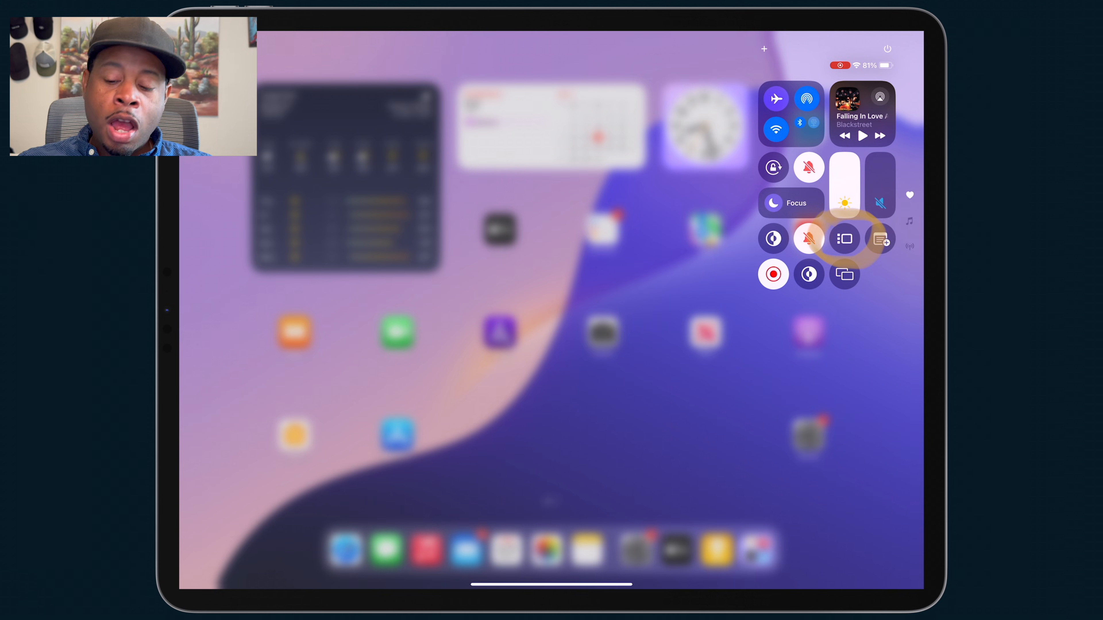
Go to Display & Brightness in the Settings sidebar
click(843, 239)
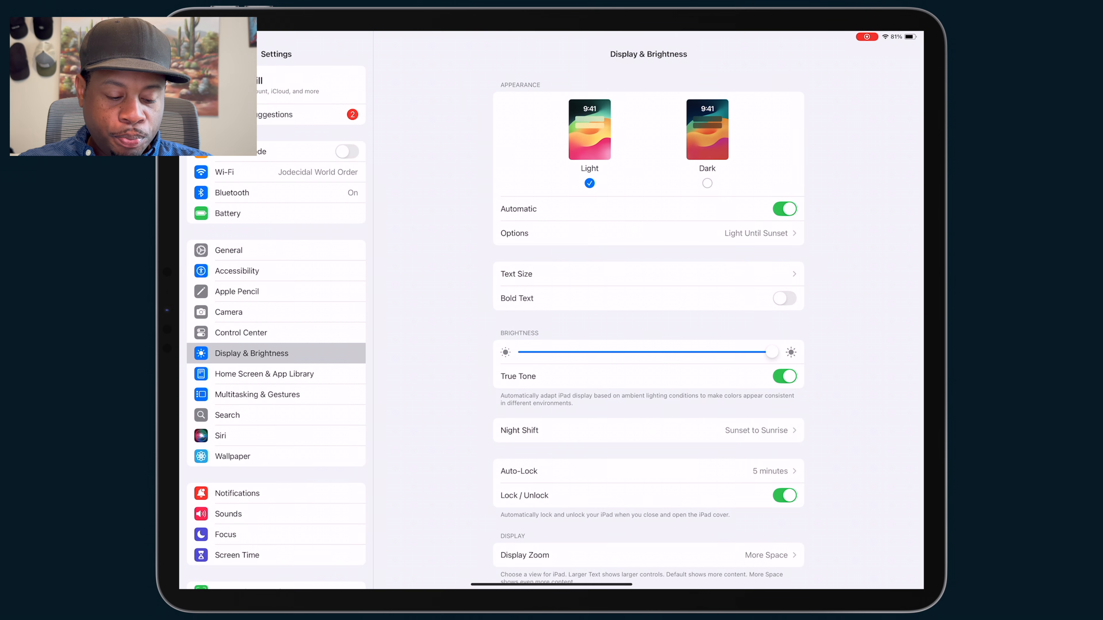
click(258, 395)
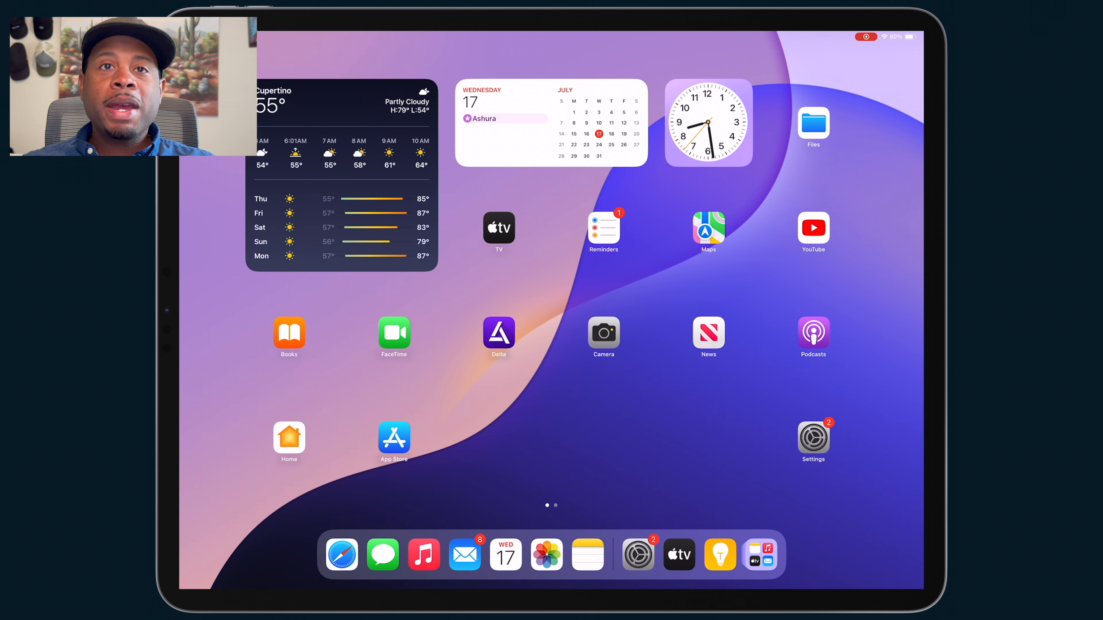
Launch Safari from the Dock as a Stage Manager window over the Home Screen
click(341, 555)
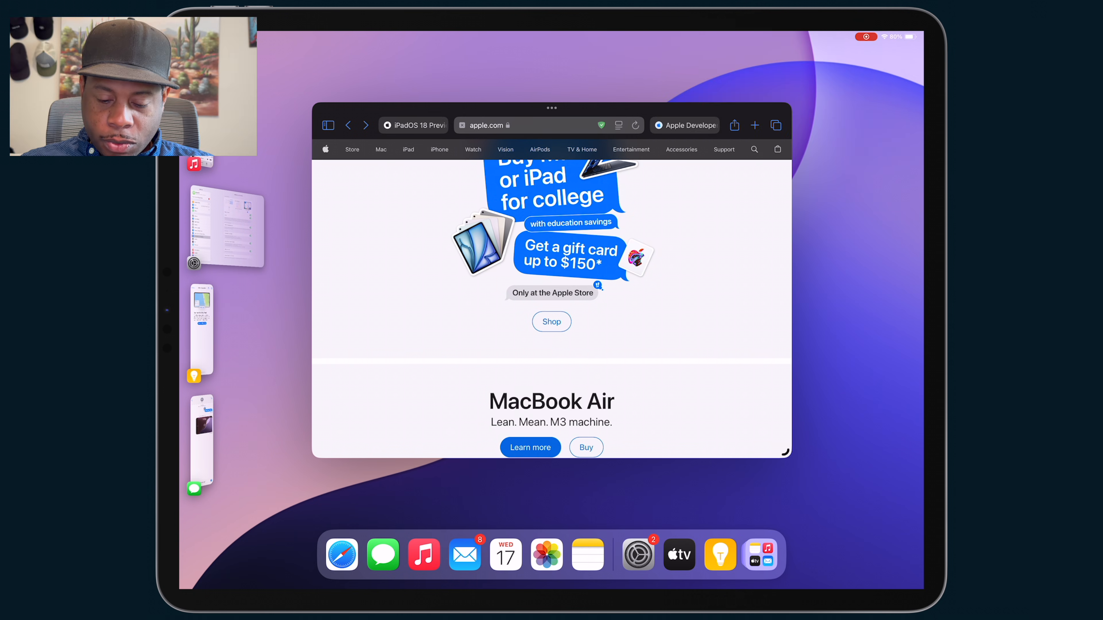
In Stage Manager options, toggle Show Recent Apps off and back on
click(867, 37)
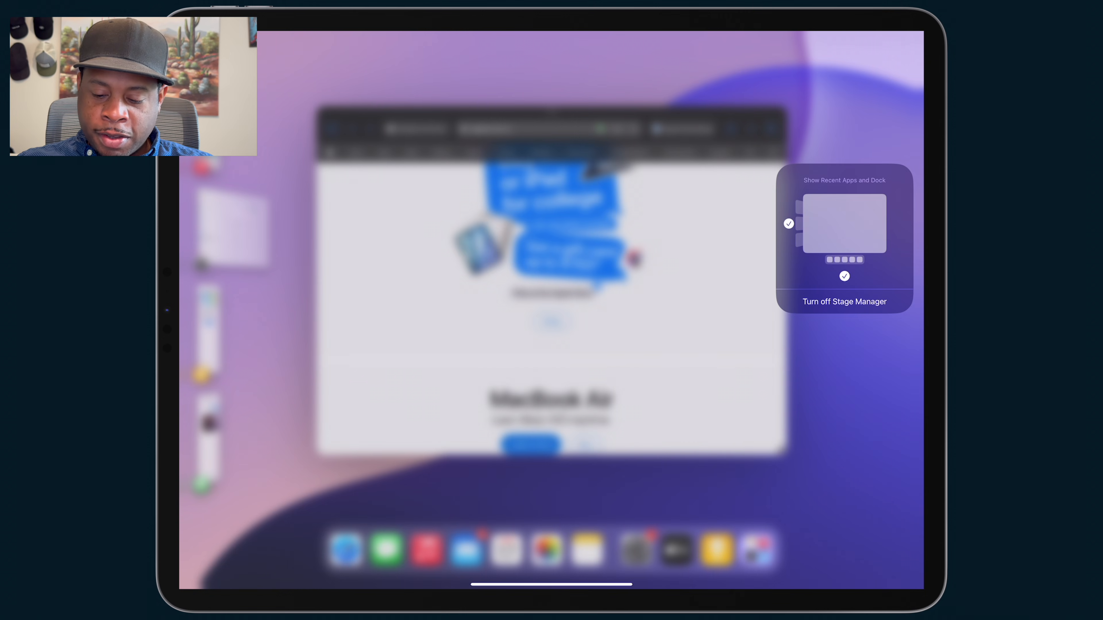
click(787, 224)
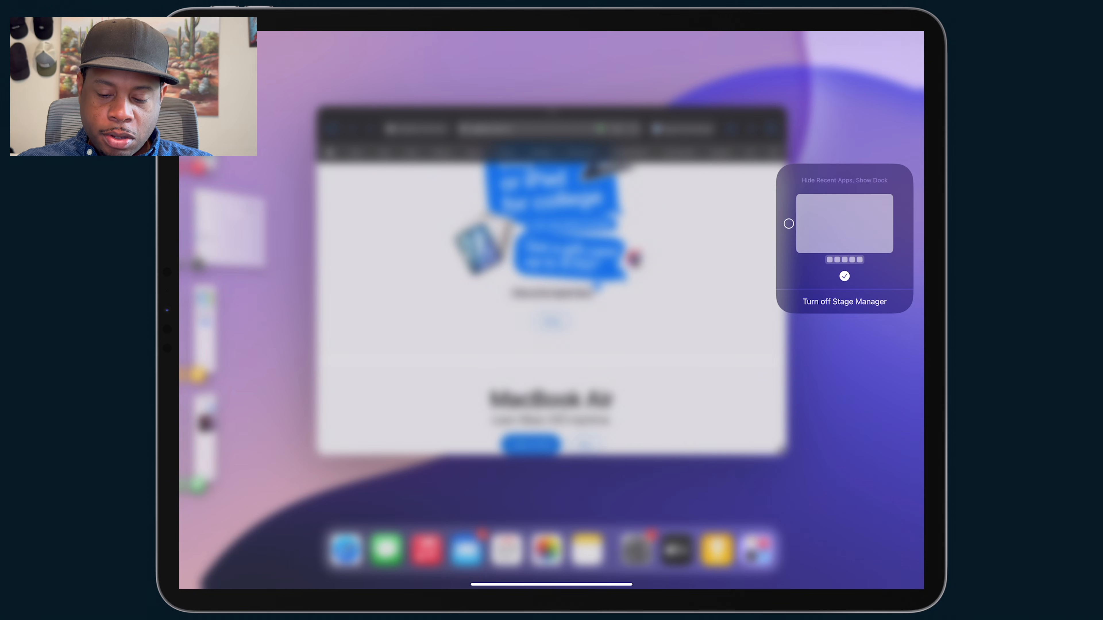
click(789, 224)
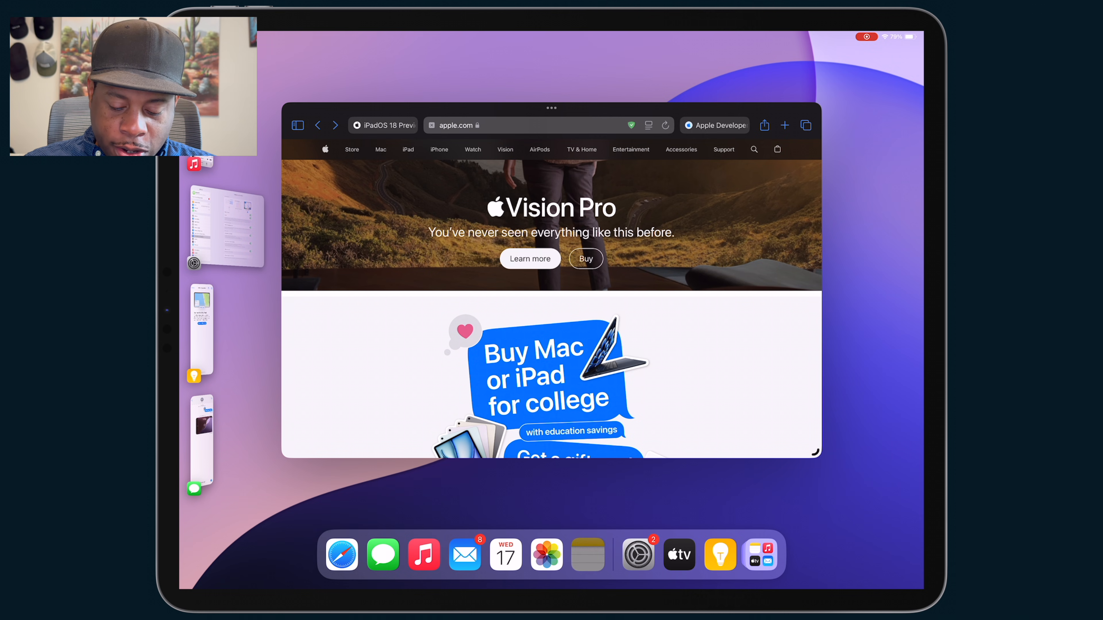
Place Notes from the Dock beside Safari and start typing in the note with the floating keyboard
click(588, 554)
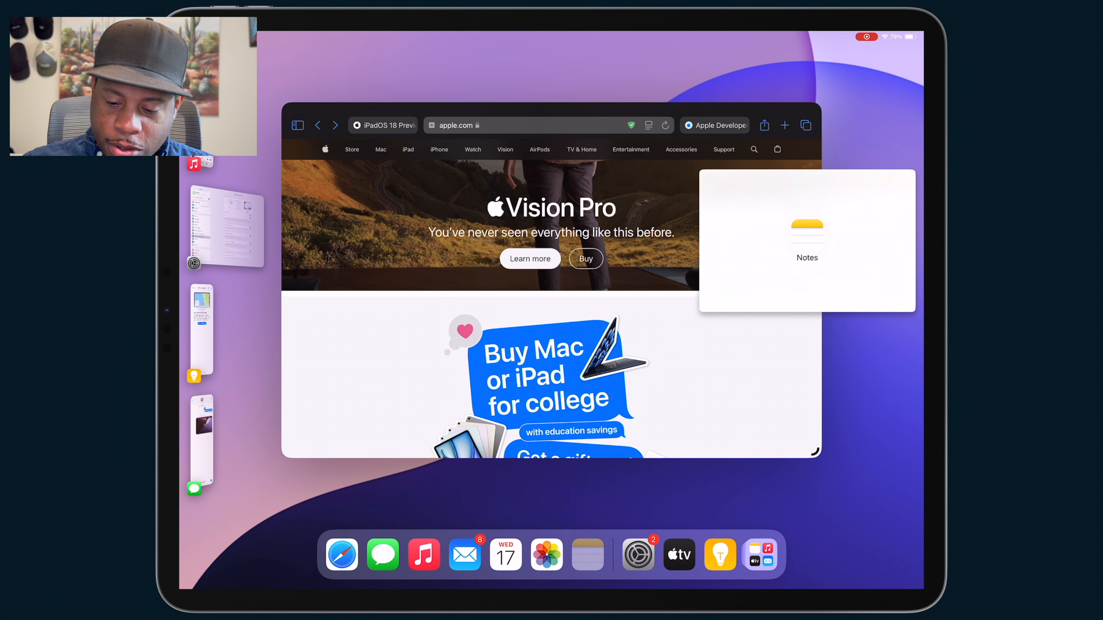
click(807, 239)
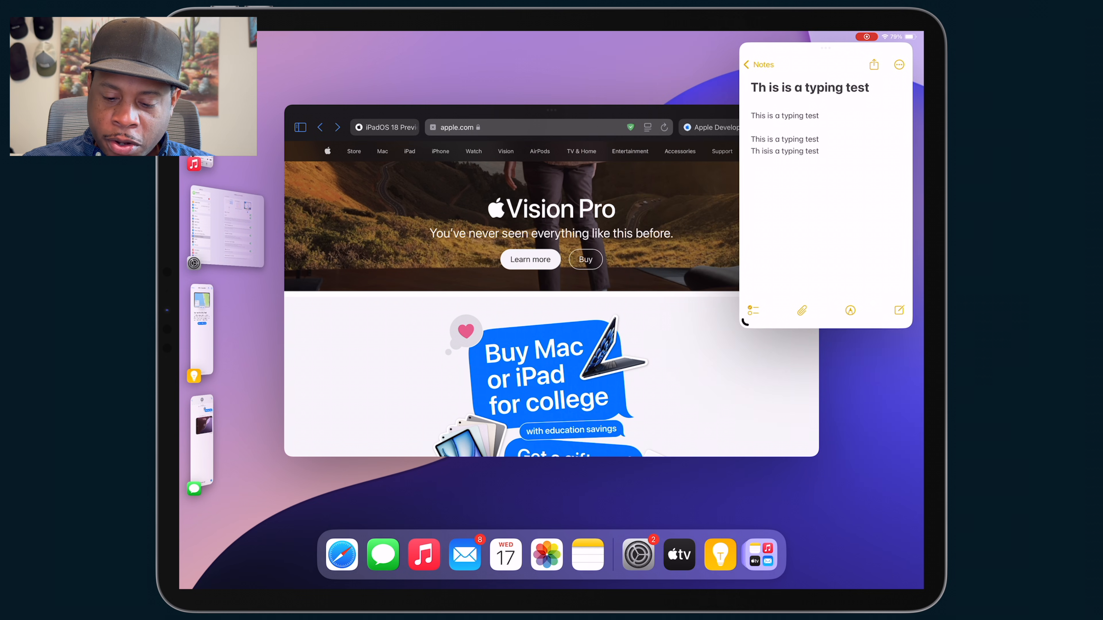
click(809, 155)
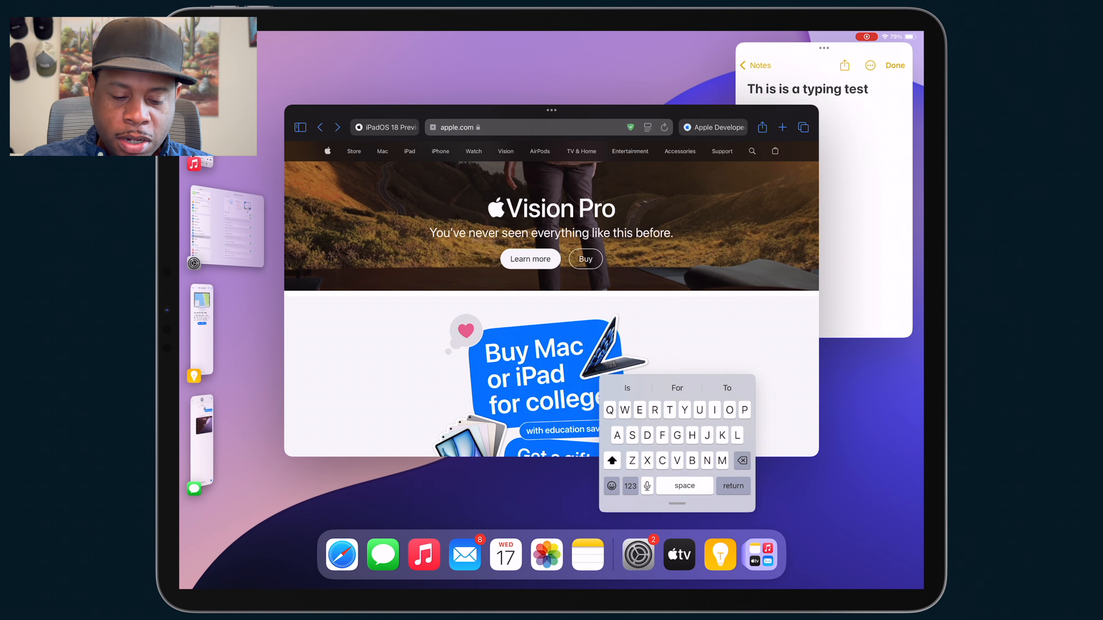
click(894, 65)
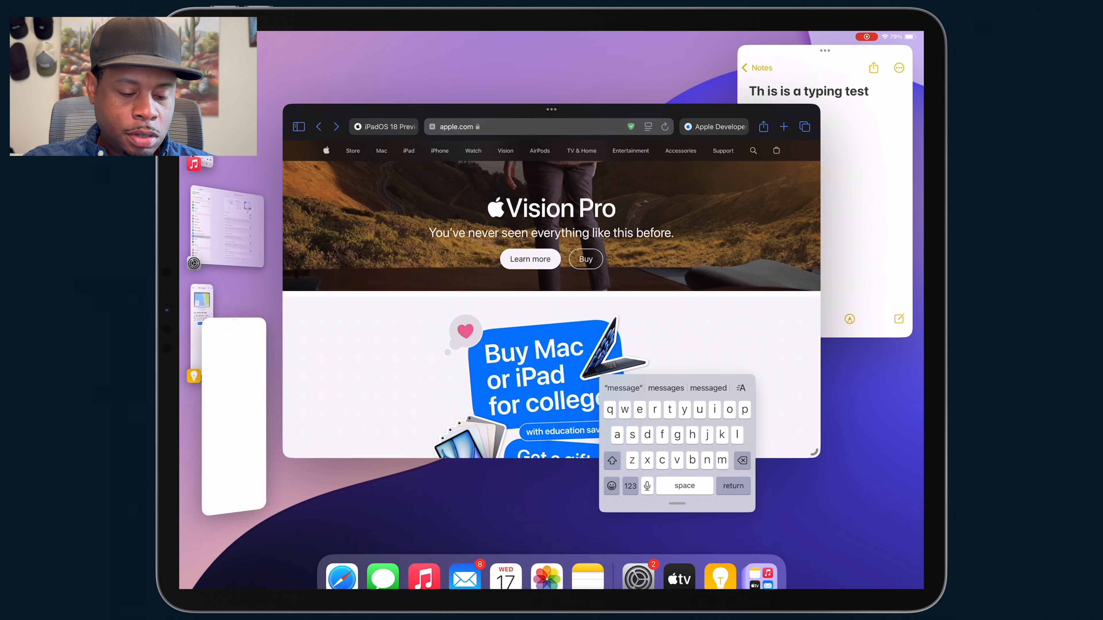
Remove Safari from the stage so the typing-test note window stands alone
click(382, 576)
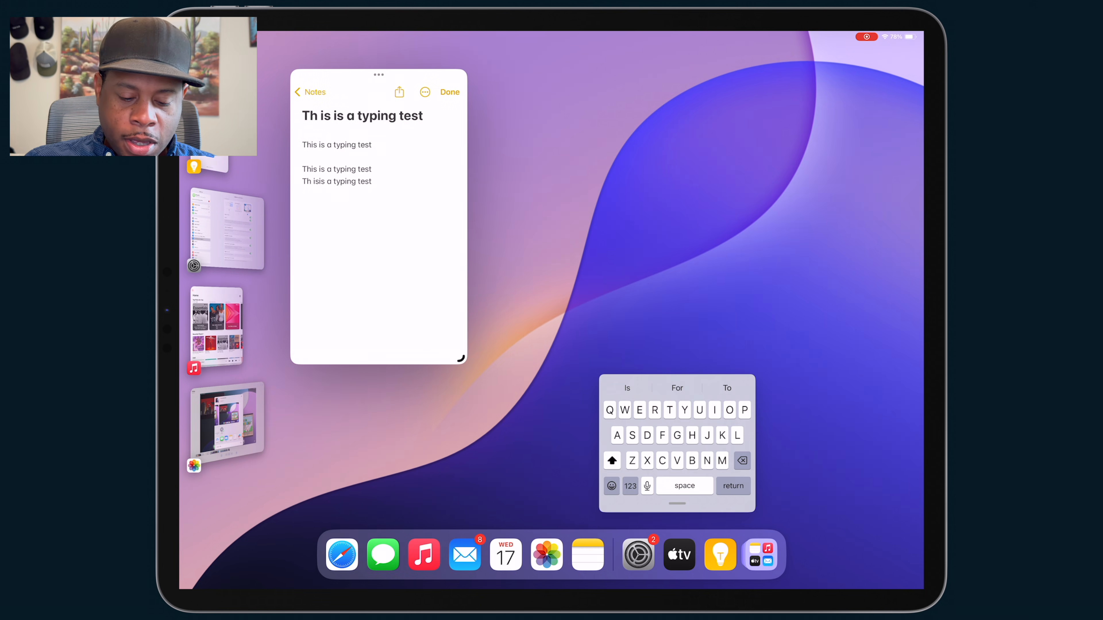
Open the Colored typed text note in its own Notes window, then go to the Home Screen
click(309, 92)
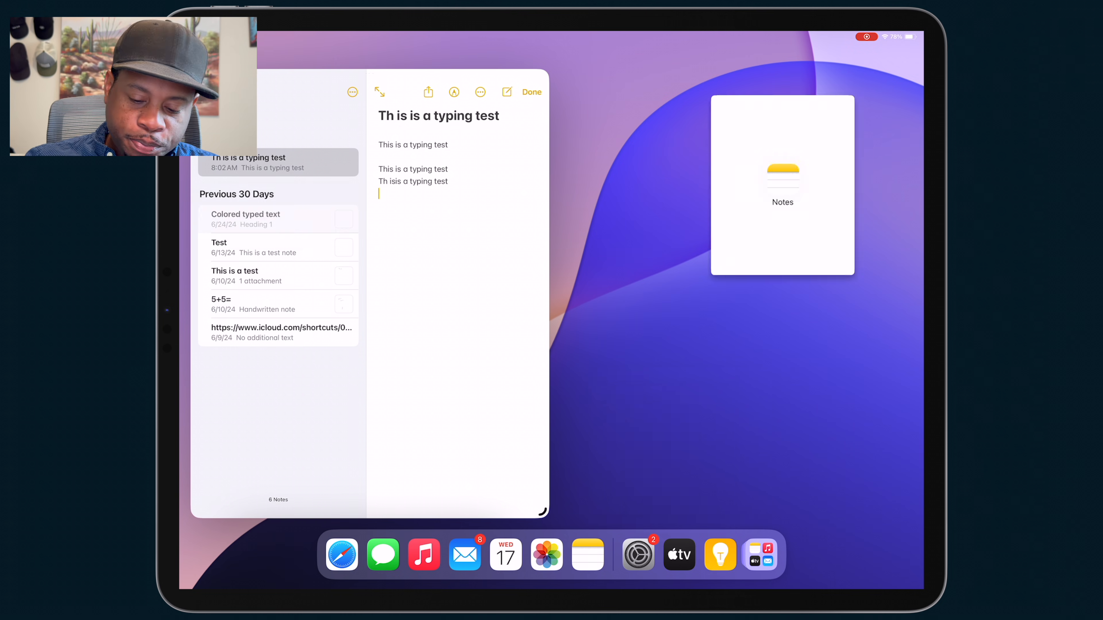
click(245, 218)
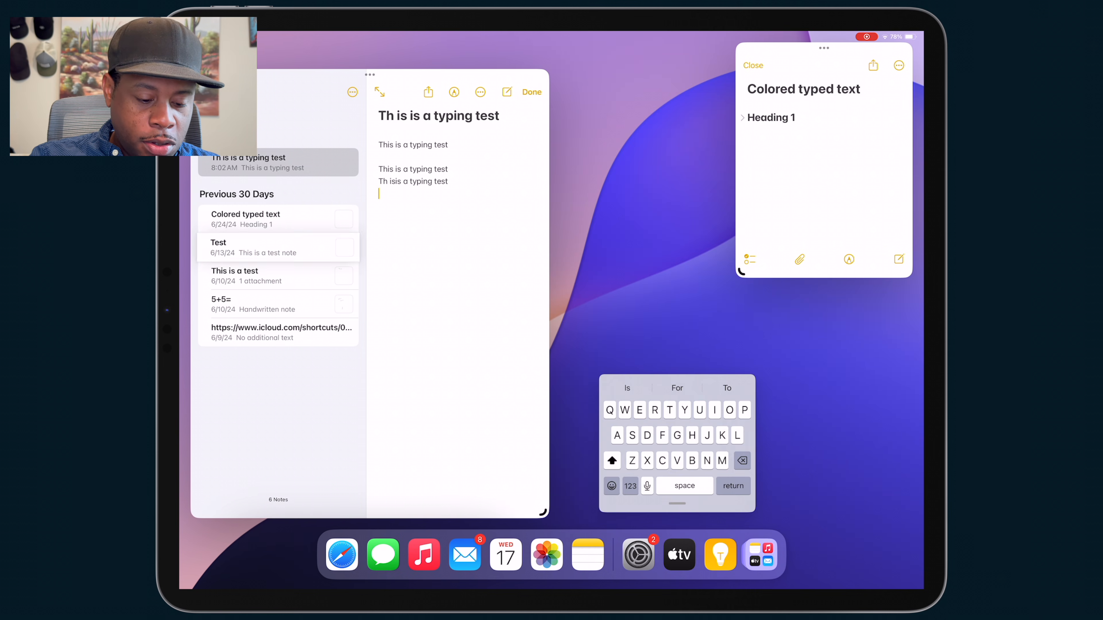
click(278, 247)
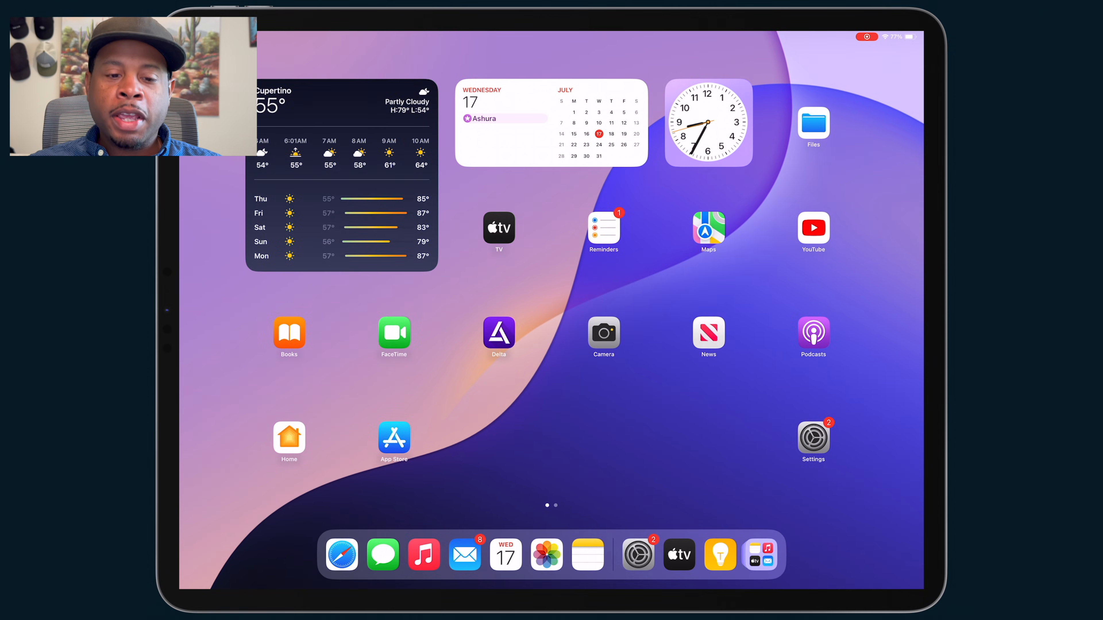
Launch Safari from the Dock full screen on the apple.com page
click(342, 554)
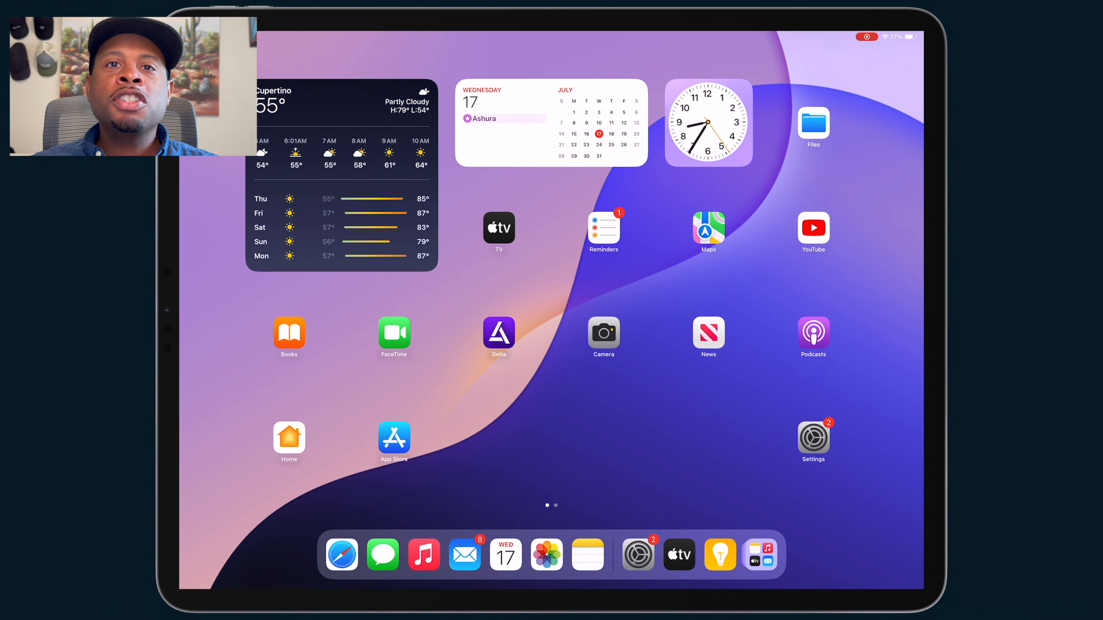
click(342, 554)
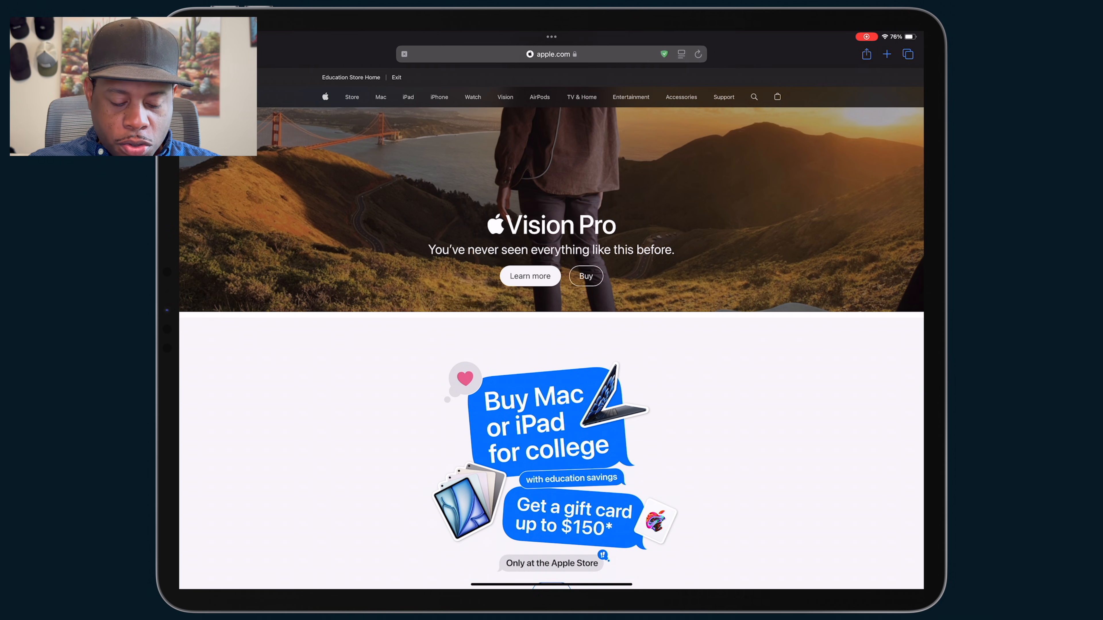
Switch to the Start Page Safari window and load Google from the favorites
click(908, 54)
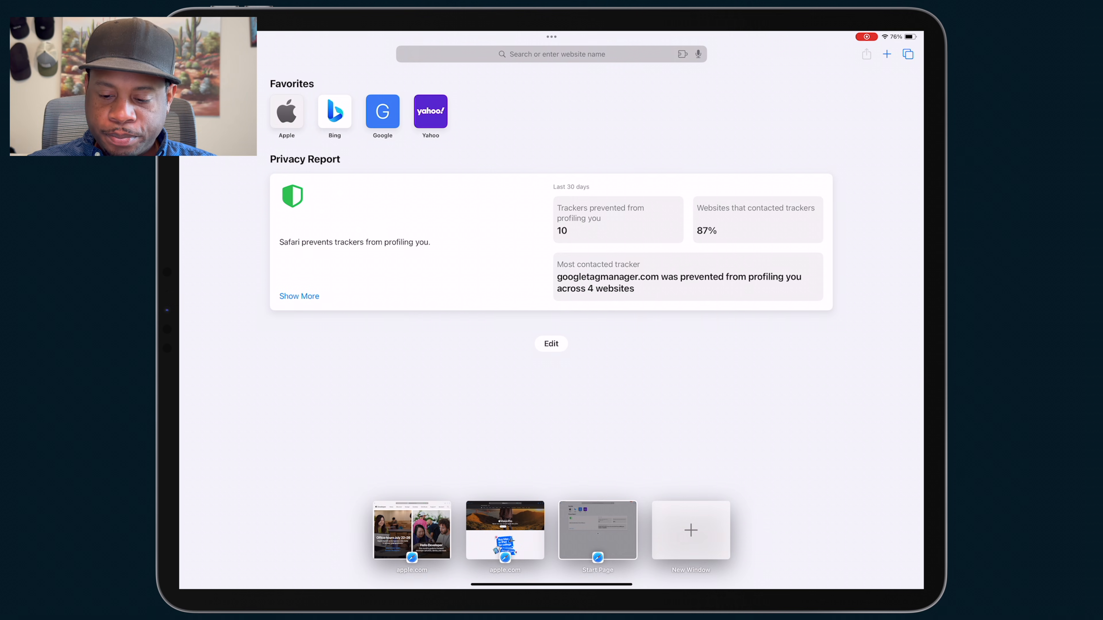
click(382, 110)
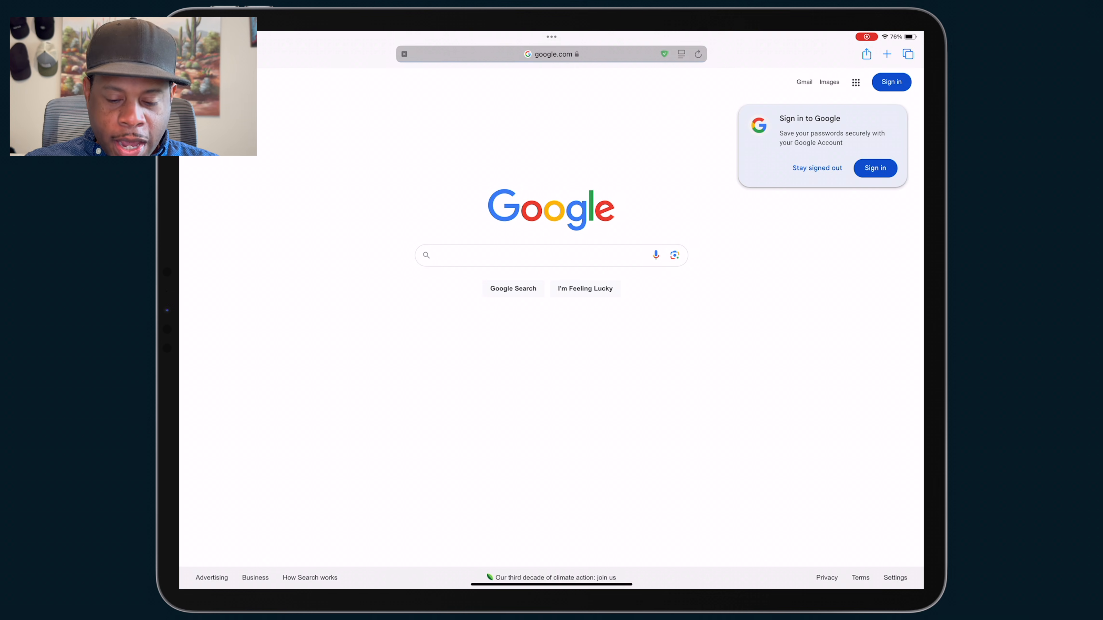